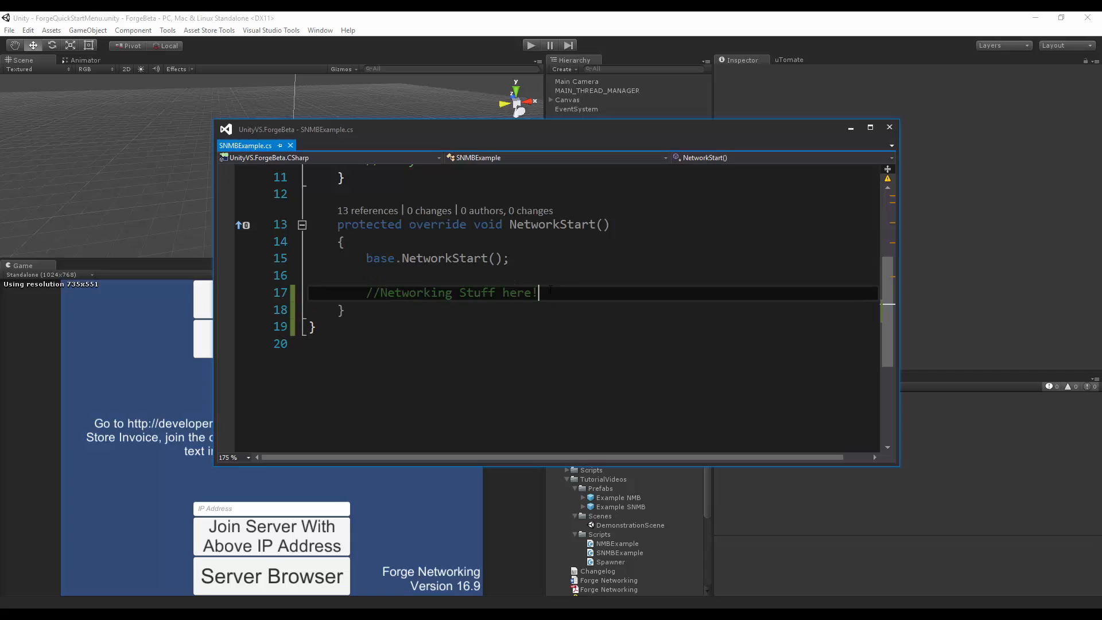
Write private void Test() with a Debug.Log("Client 1!") body below NetworkStart
key("Enter")
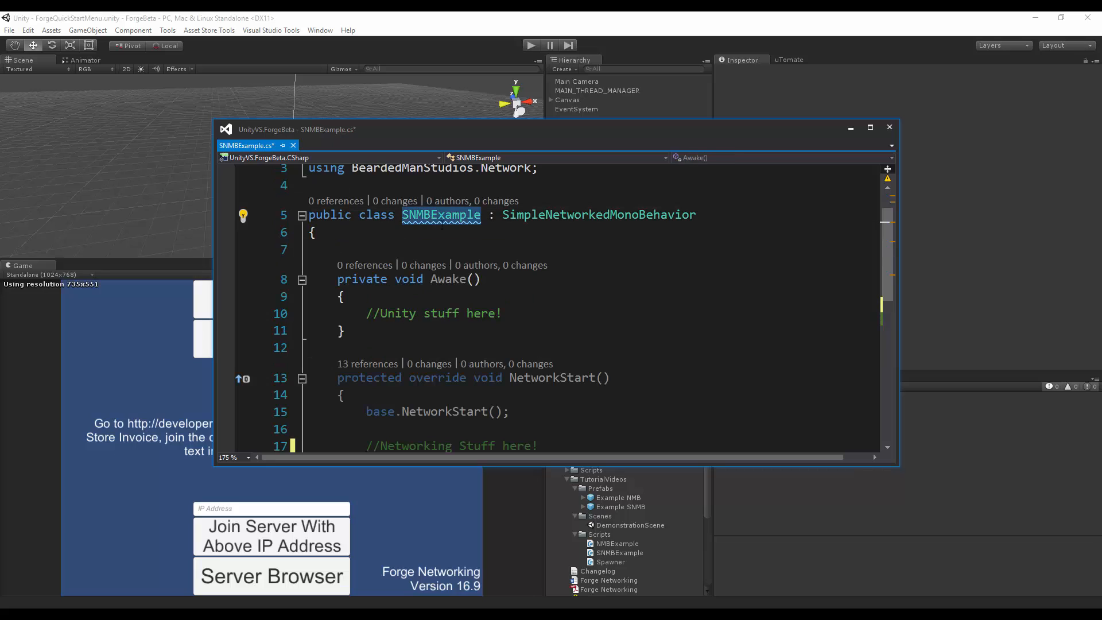
scroll("down", 3)
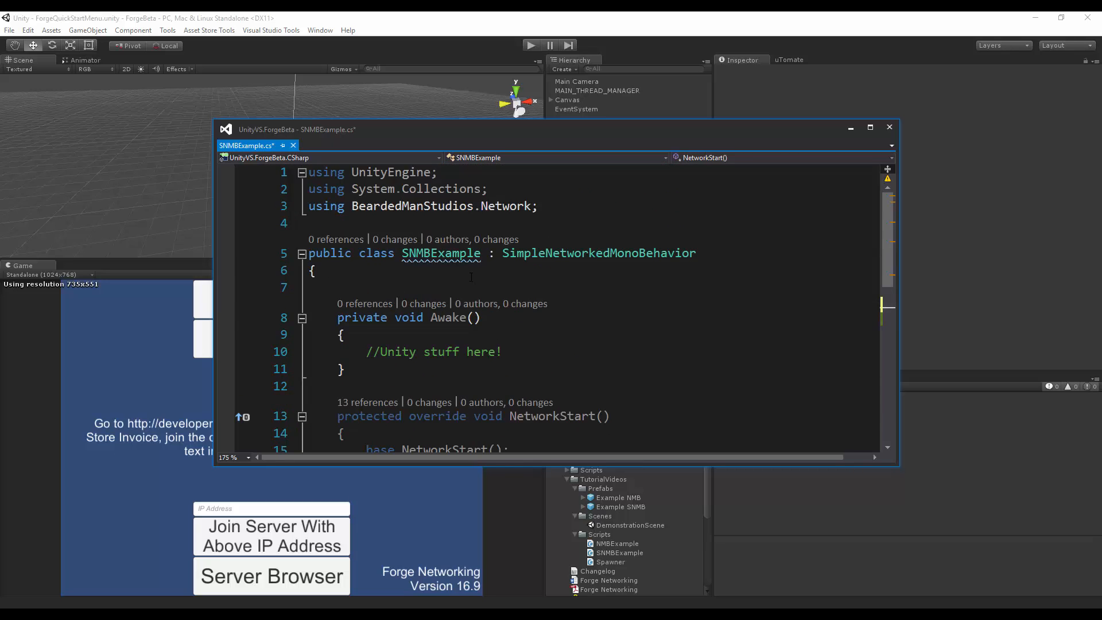
scroll("down", 3)
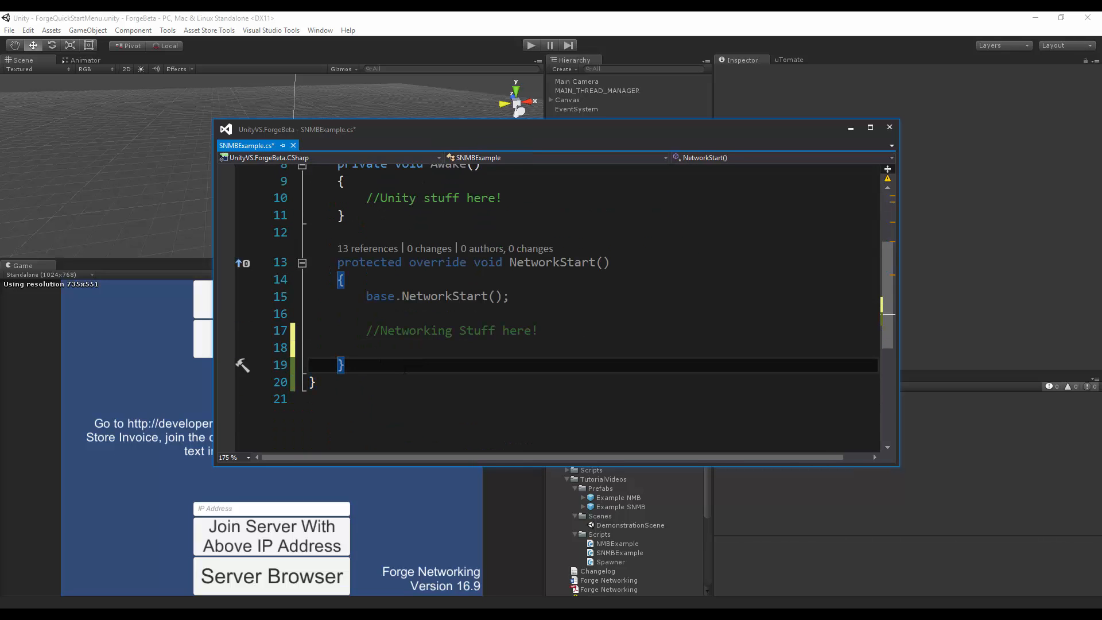
type("private")
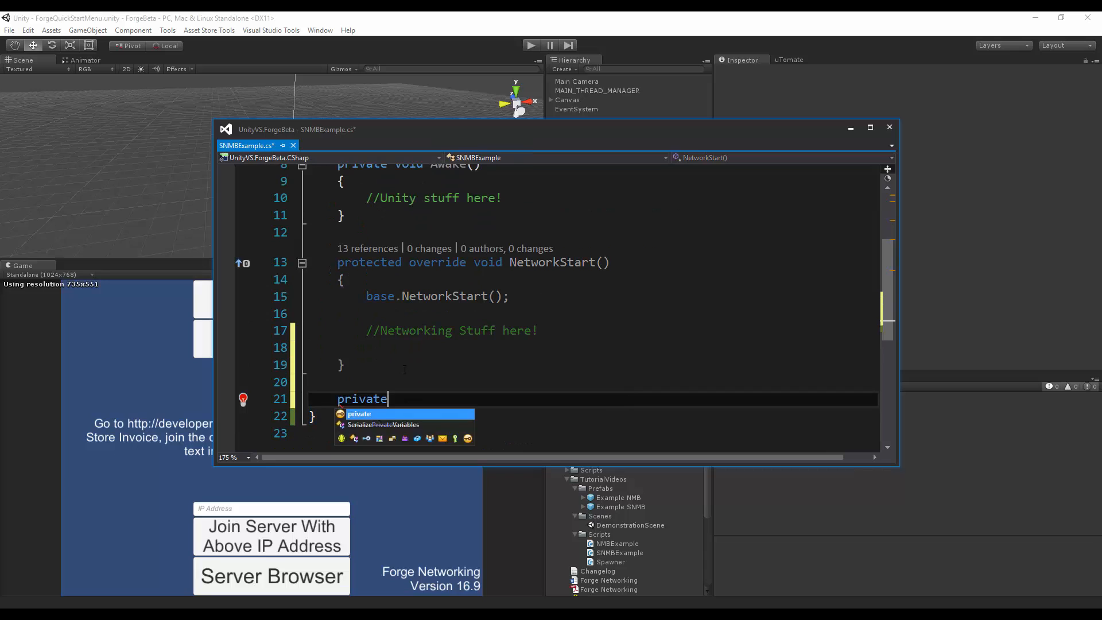
type("void")
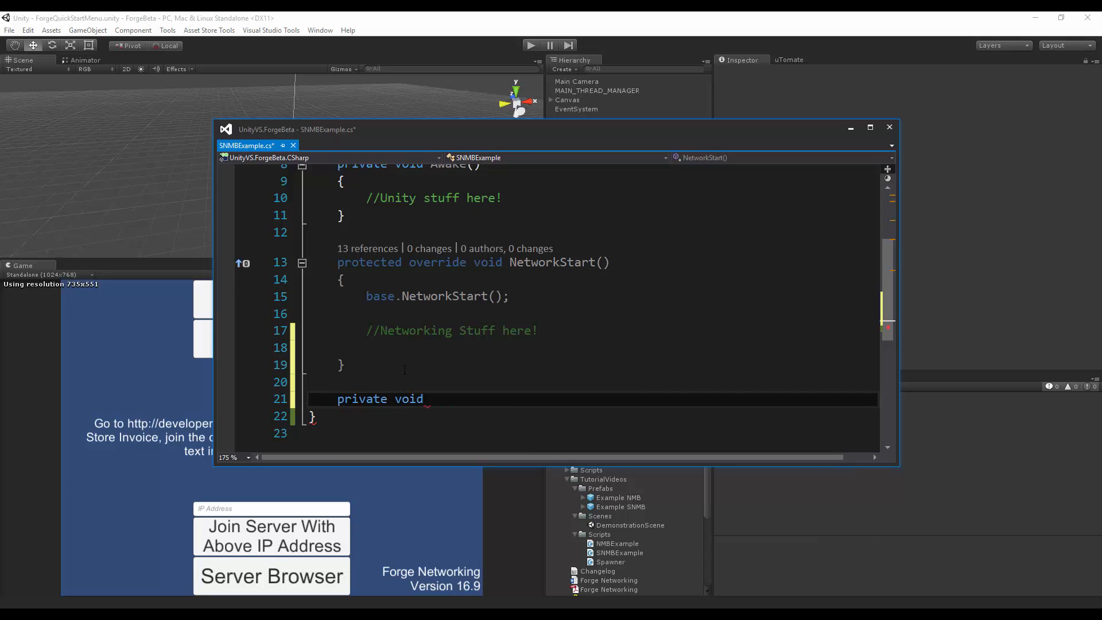
type("Test()")
left_click(592, 432)
type("De")
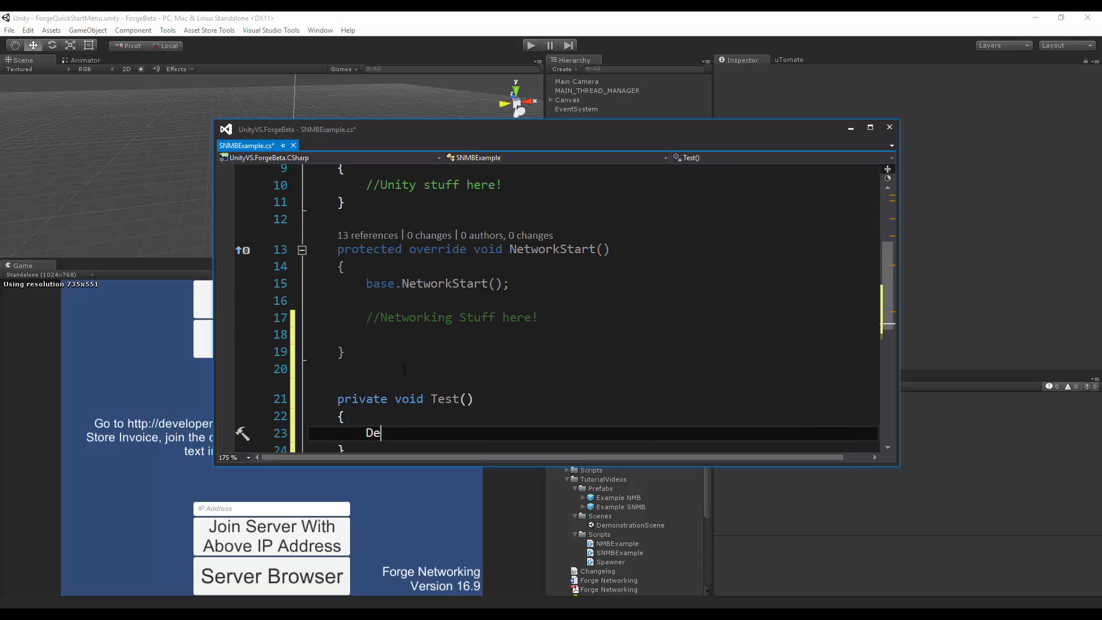
type("bug.Log(\"Client 1!\");")
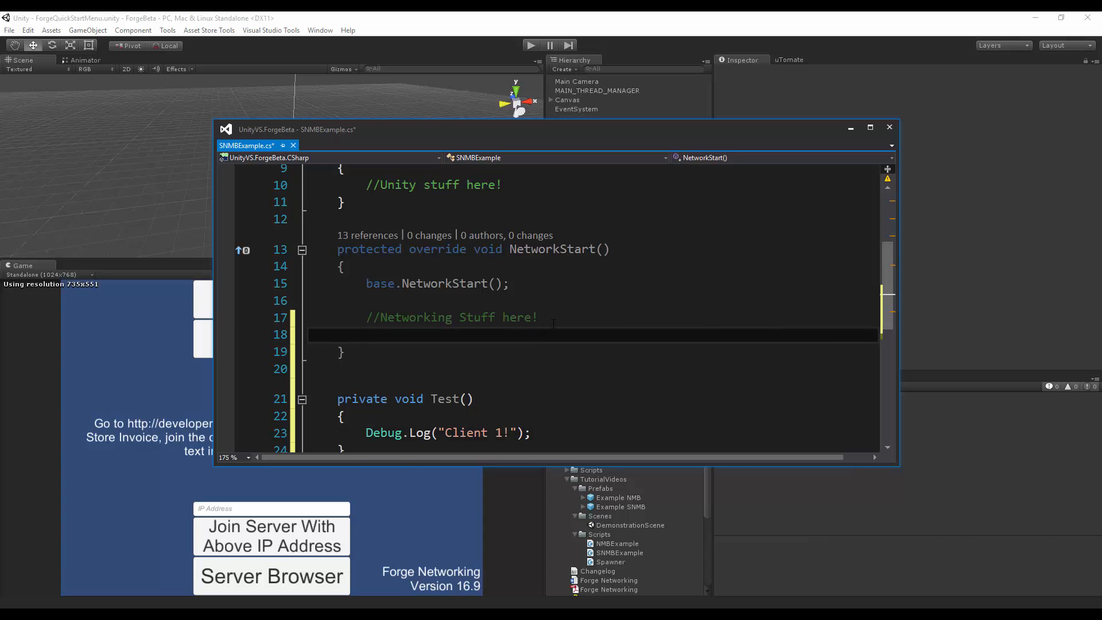
Add an if (OwningPlayer.NetworkId == 1) check inside NetworkStart
type("if (")
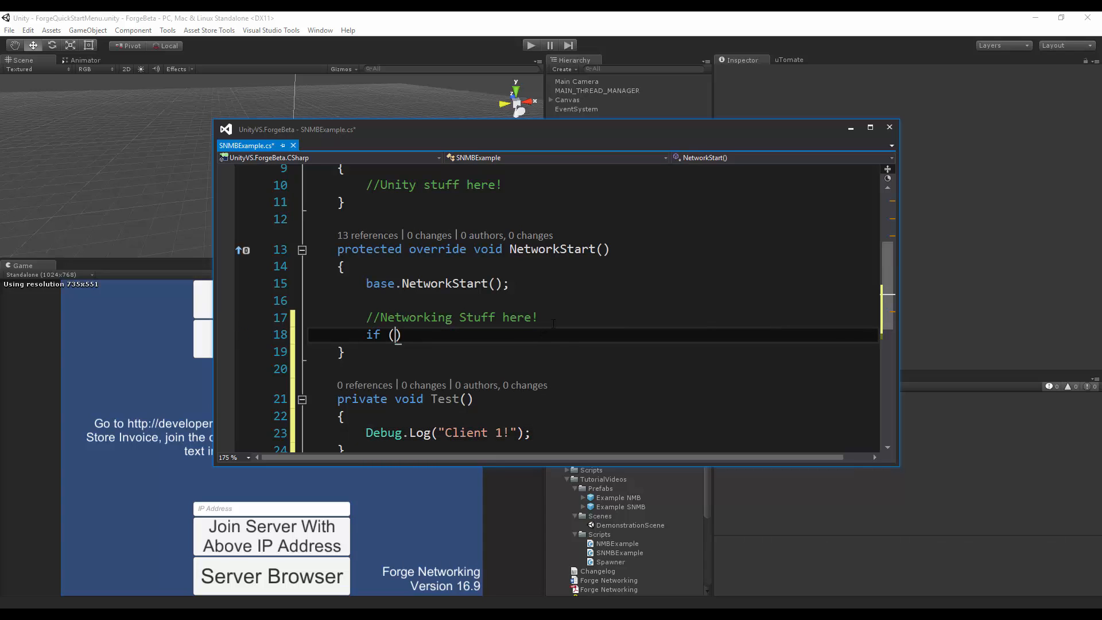
type("o")
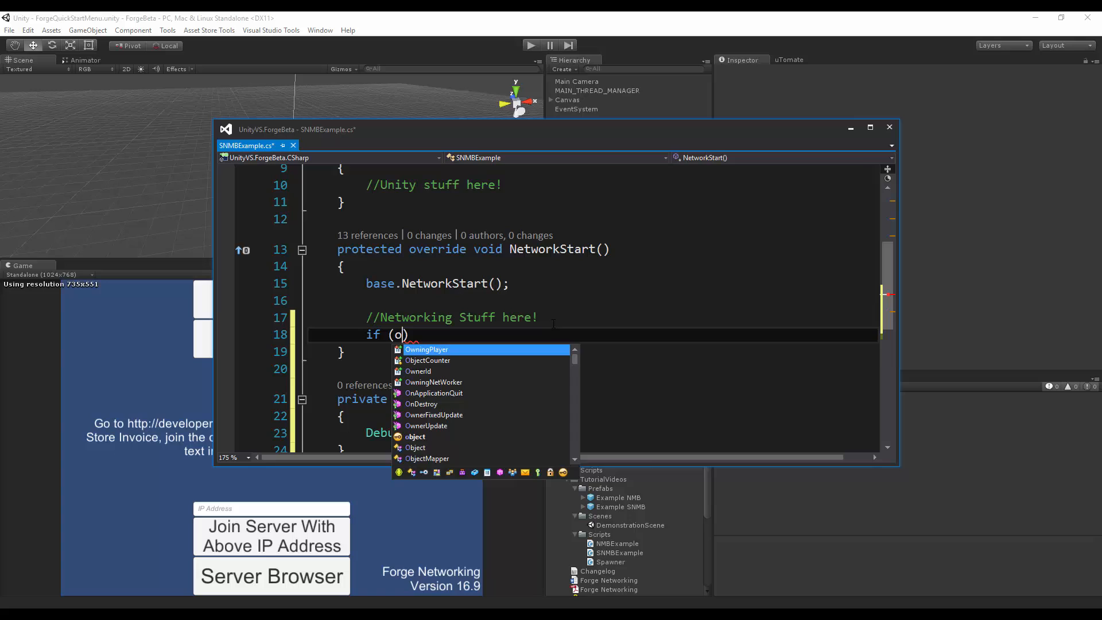
type("wningPlayer.")
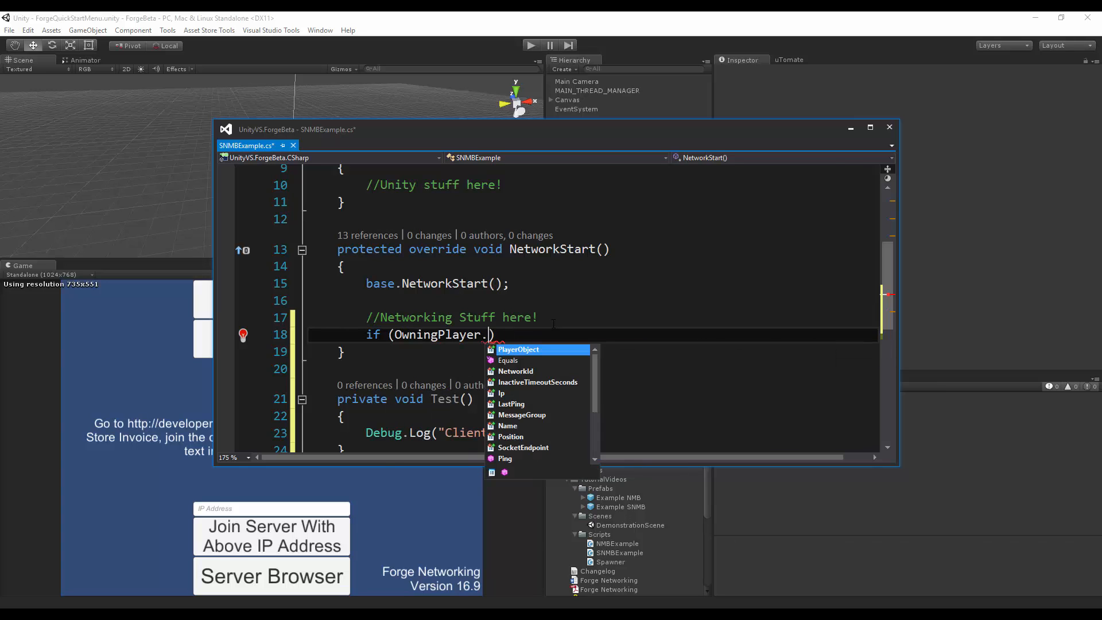
type("NetworkId")
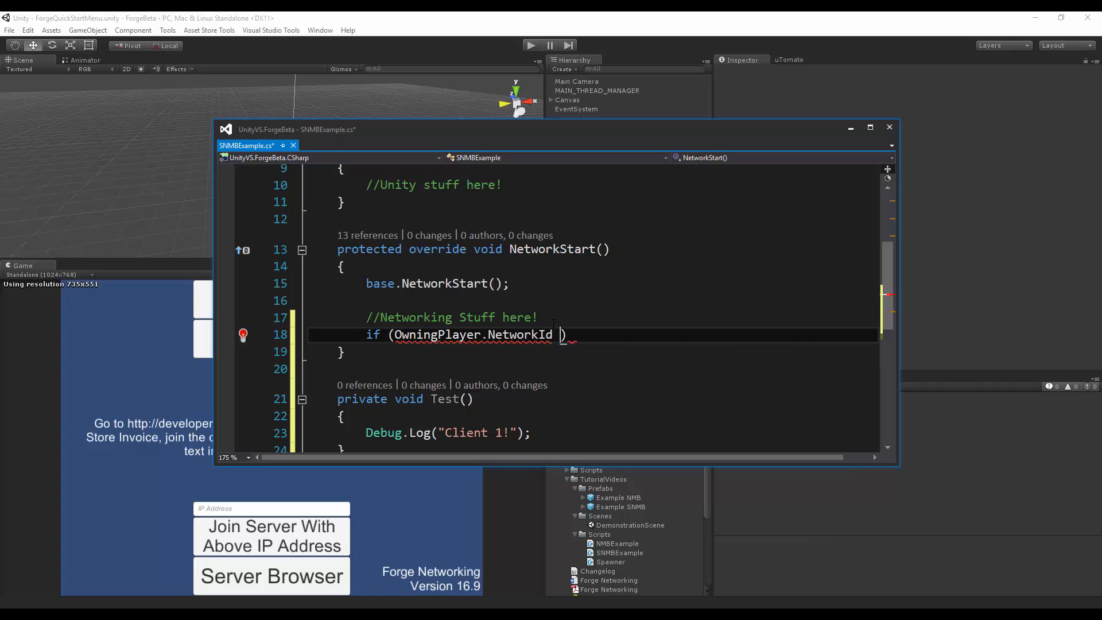
type("==")
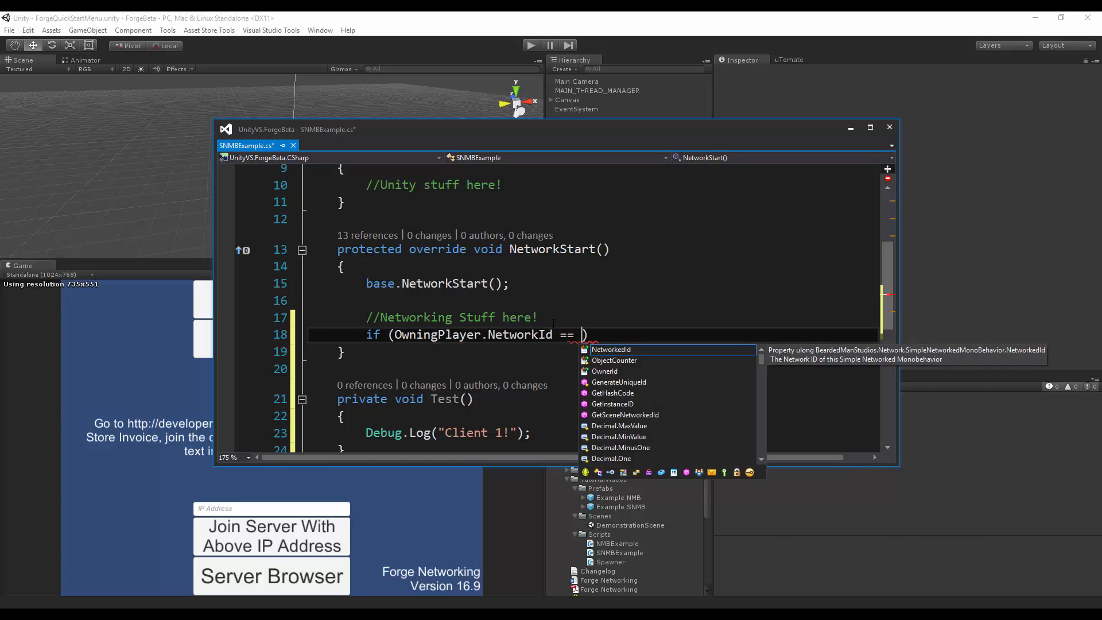
type("1)")
type("{")
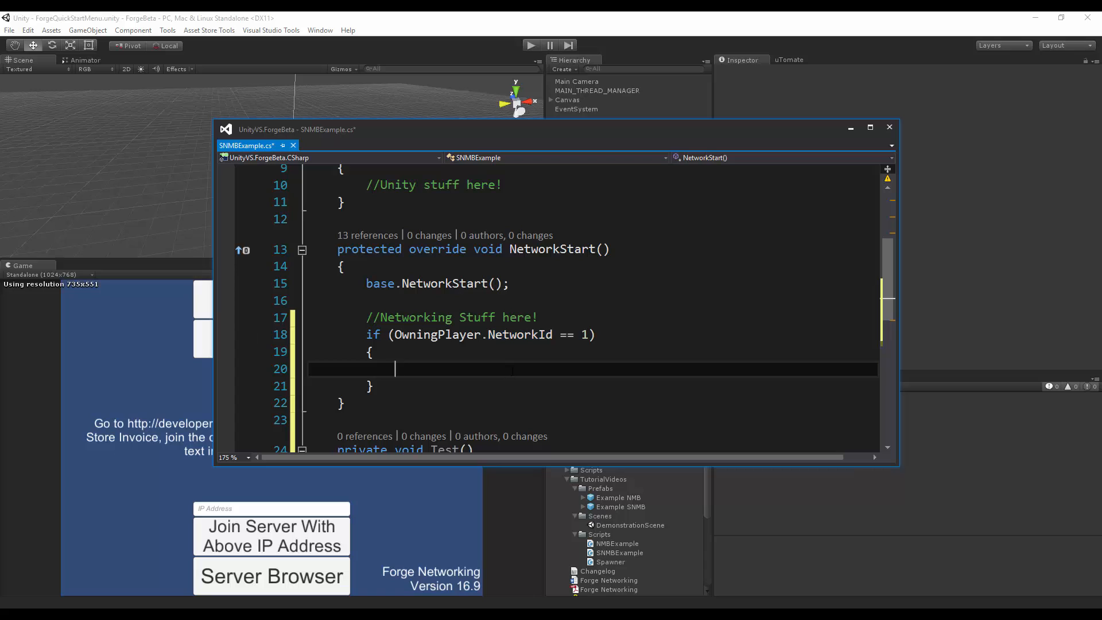
Nest an if (Networking.PrimarySocket.IsServer) check that will call AuthoritativeRPC
type("networking")
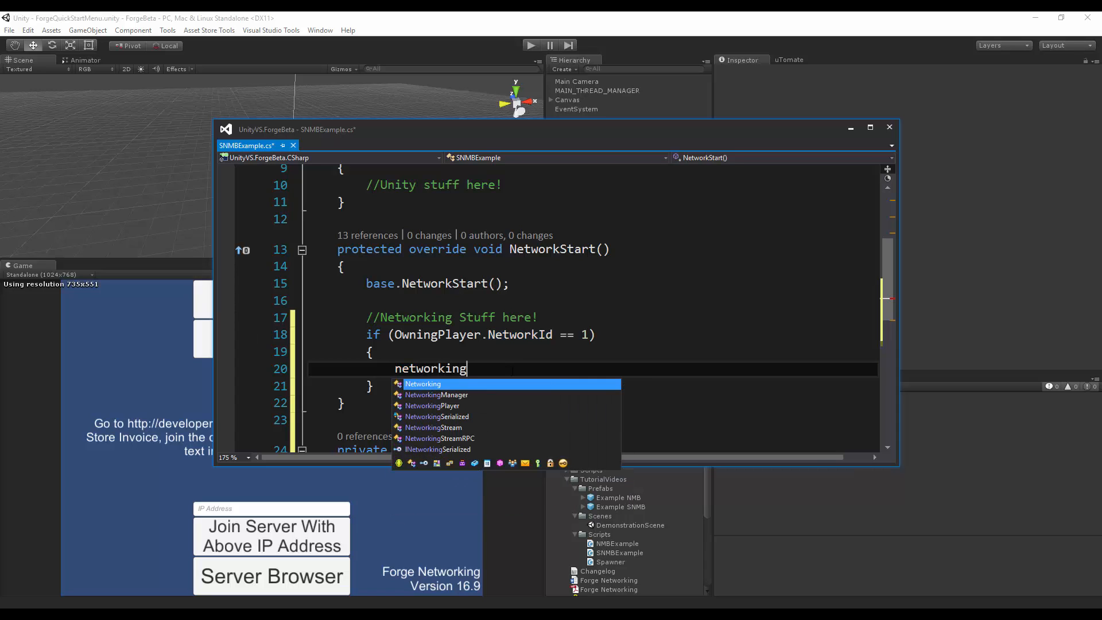
type("Networking.p")
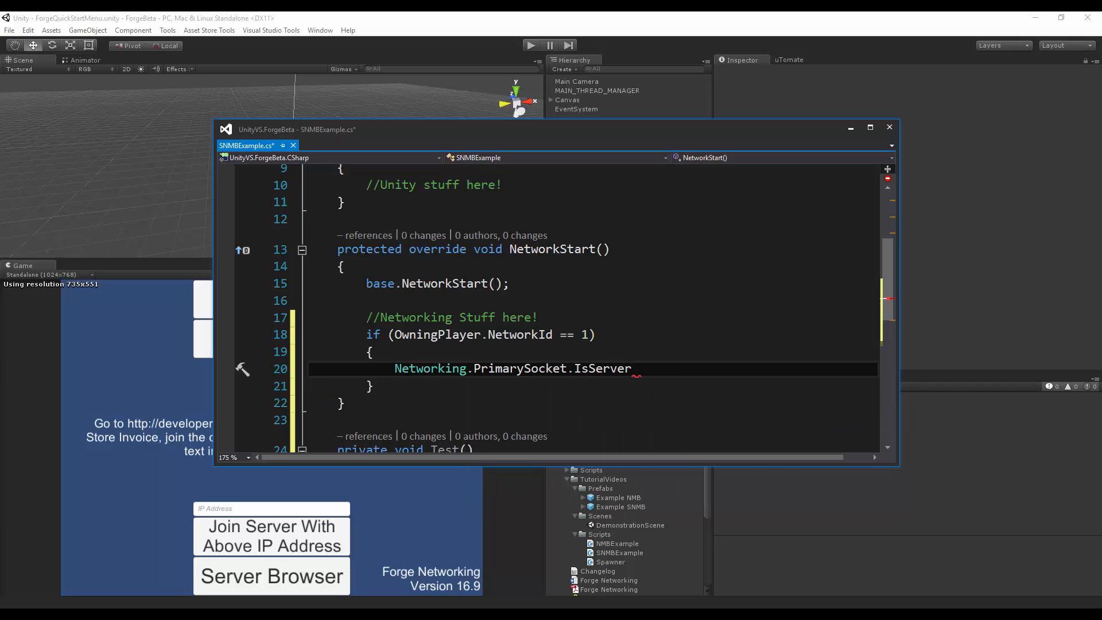
double_click(603, 369)
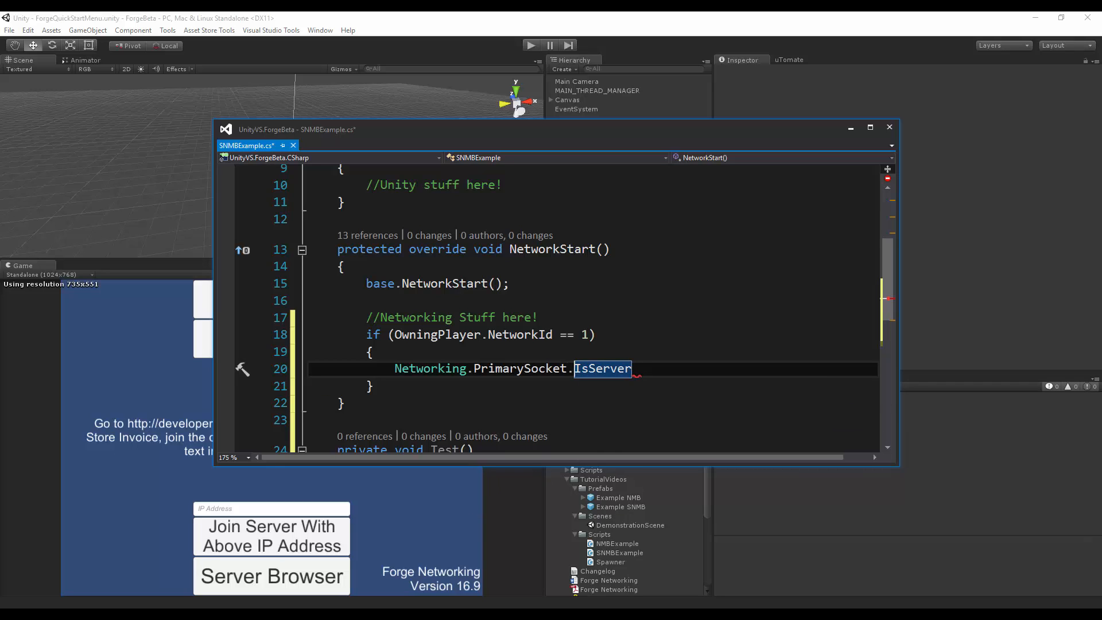
double_click(429, 369)
type("AuthoritativeRPC(\"\");")
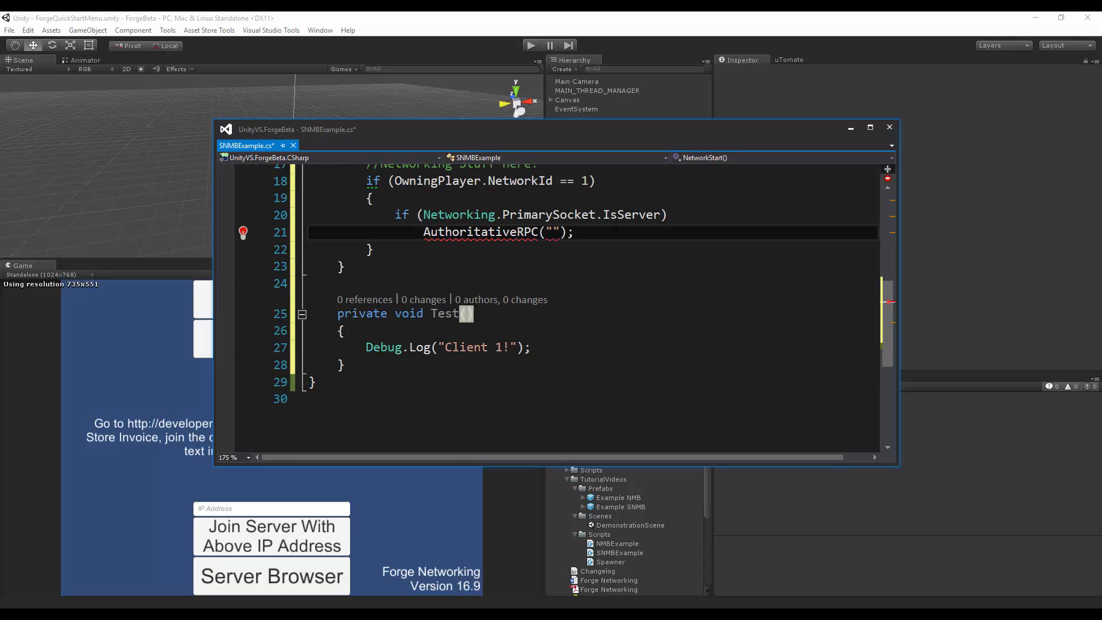
Make the call AuthoritativeRPC("Test", OwningNetWorker, OwningPlayer, true) and save the script
type("Test,")
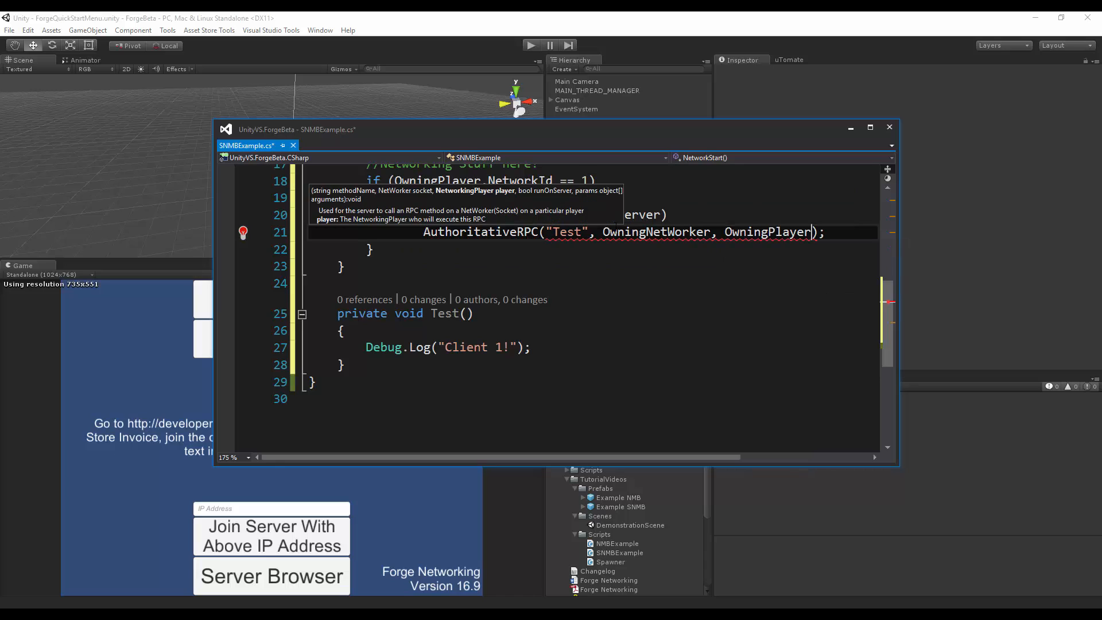
type(",")
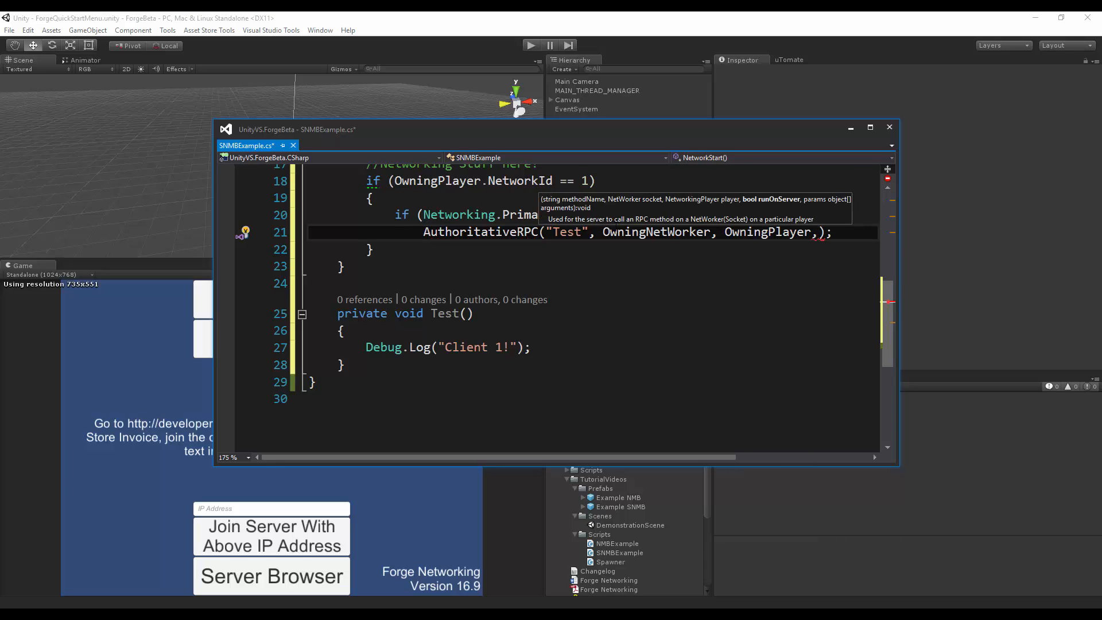
type("true")
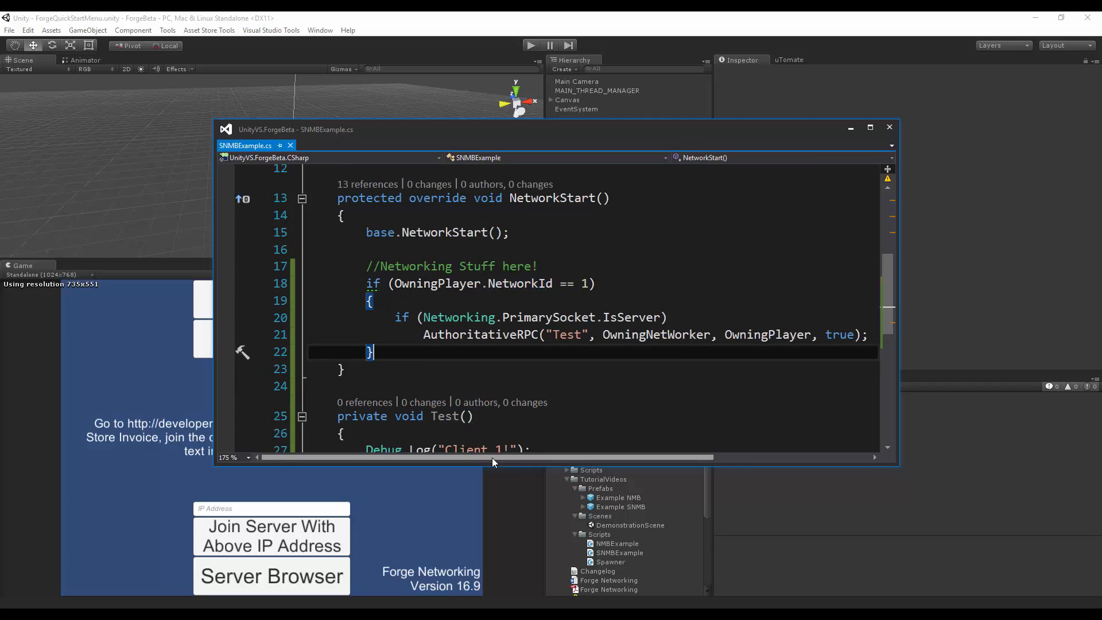
double_click(480, 335)
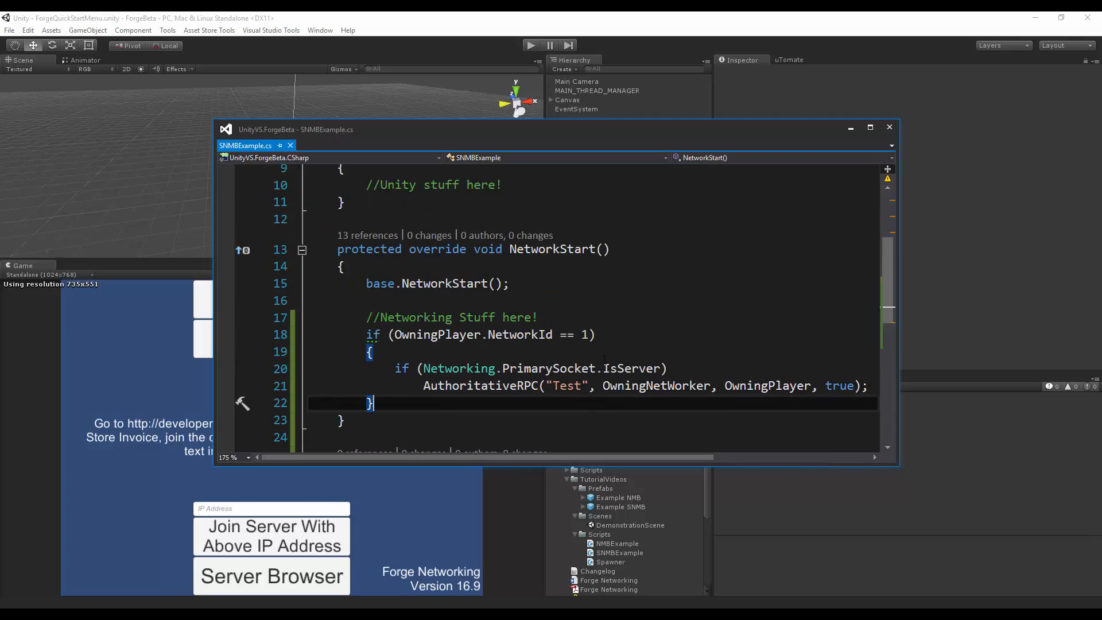
scroll("down", 3)
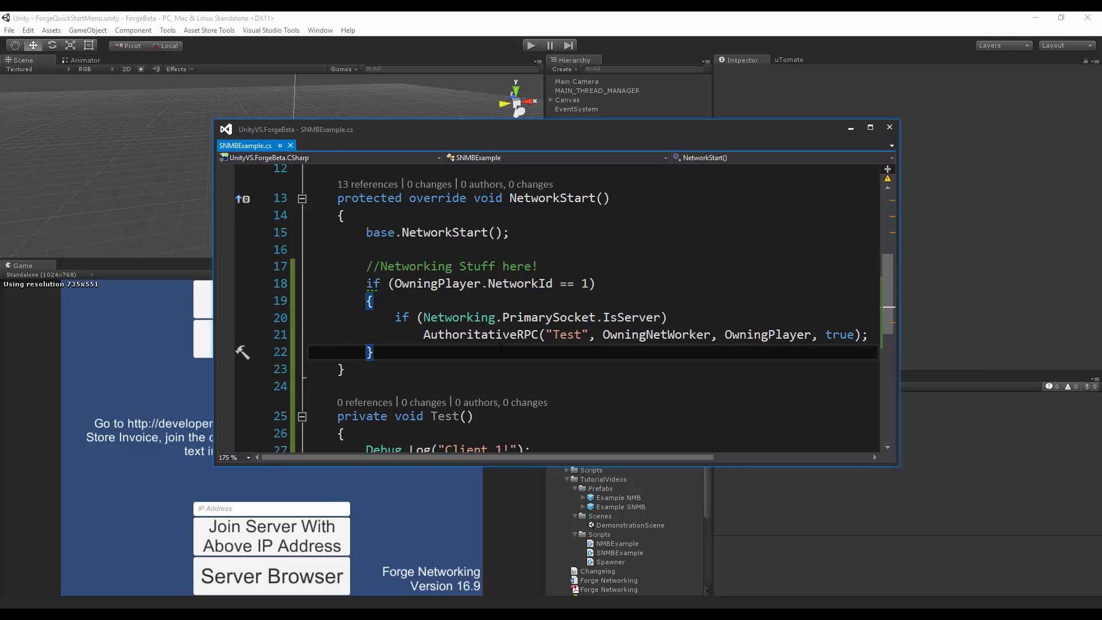
Add RPC("Server", NetworkReceivers.Server) and a private Server() method whose log reads "Server"
type("RPC(\"Test\", );")
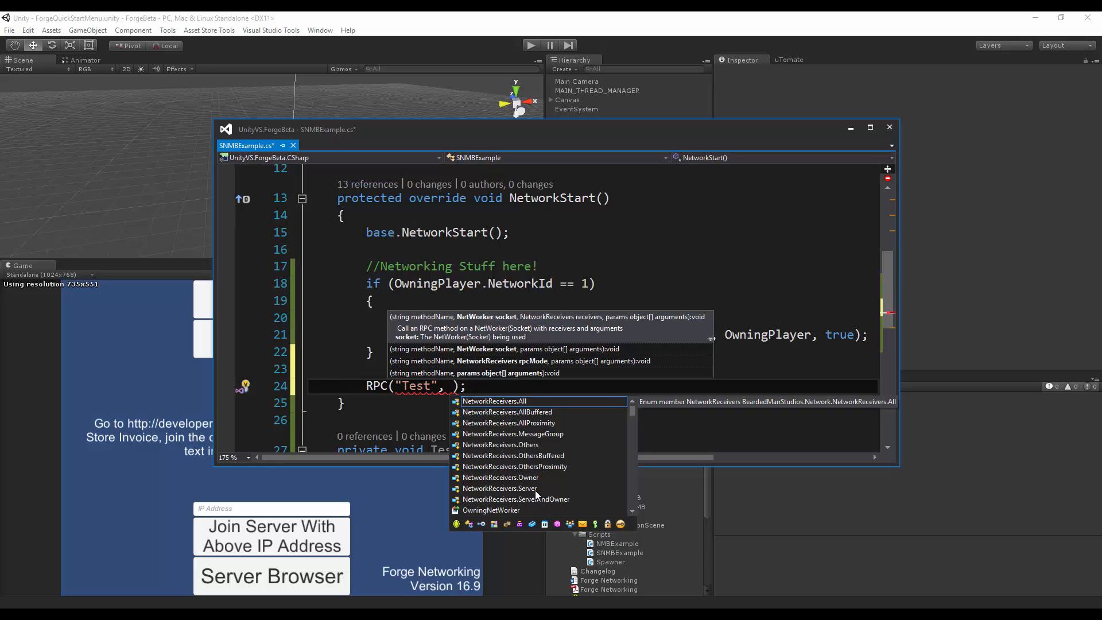
mouse_move(535, 430)
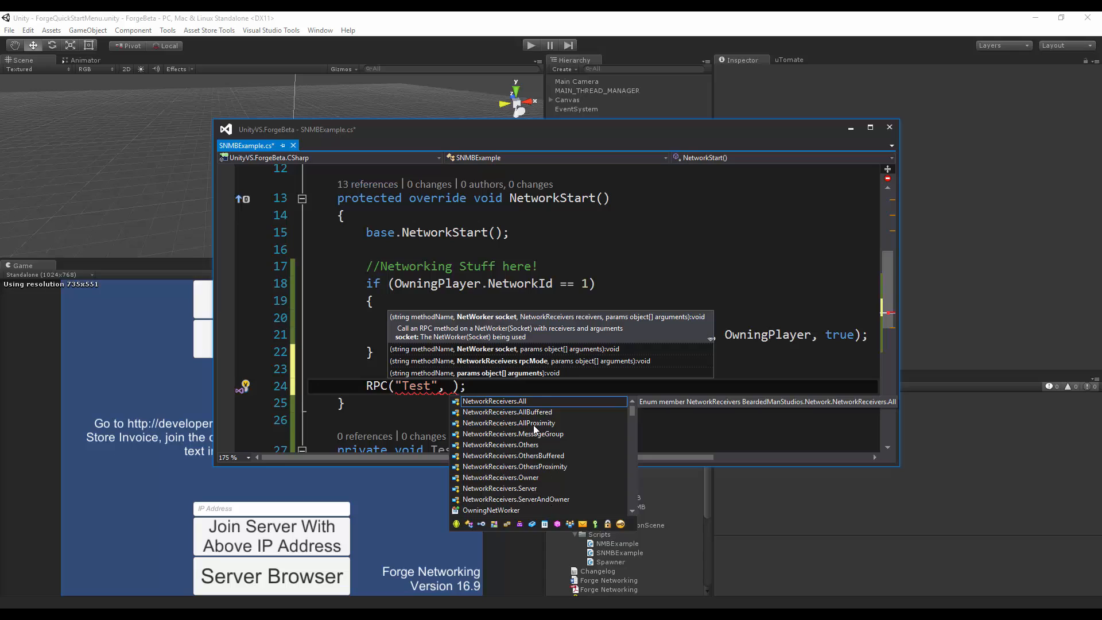
mouse_move(568, 431)
type("NetworkReceivers.Server")
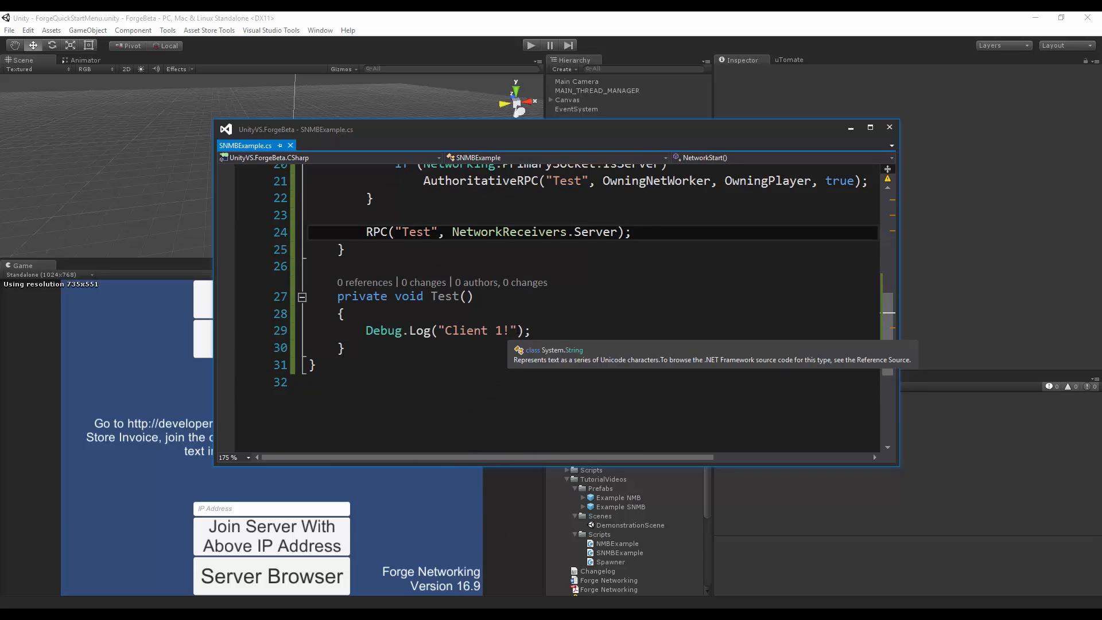
left_click(342, 348)
type("Server")
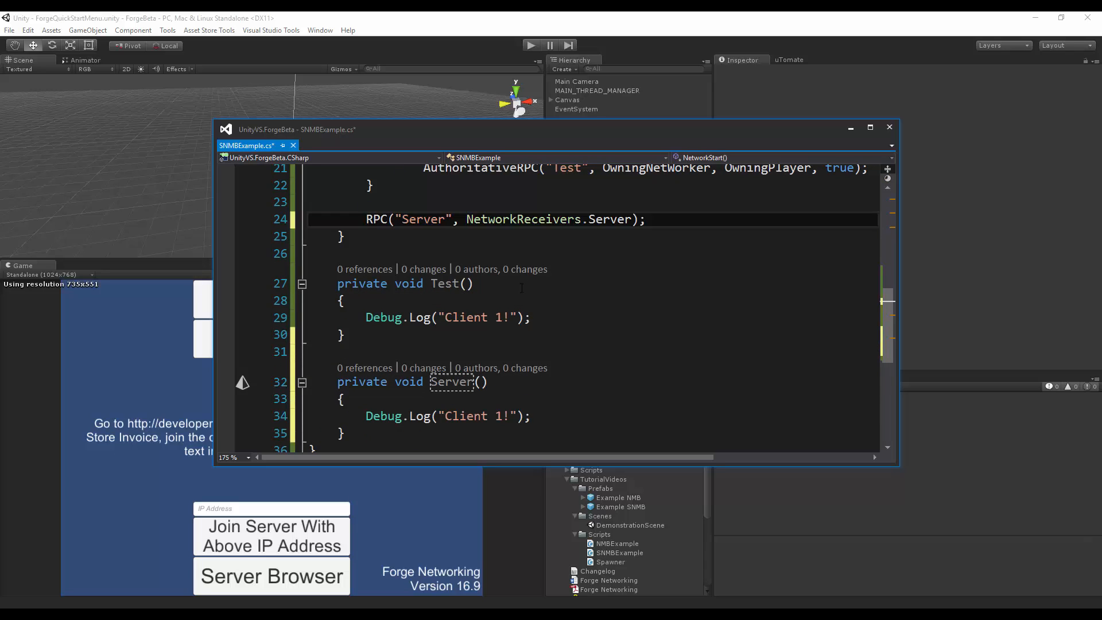
double_click(463, 417)
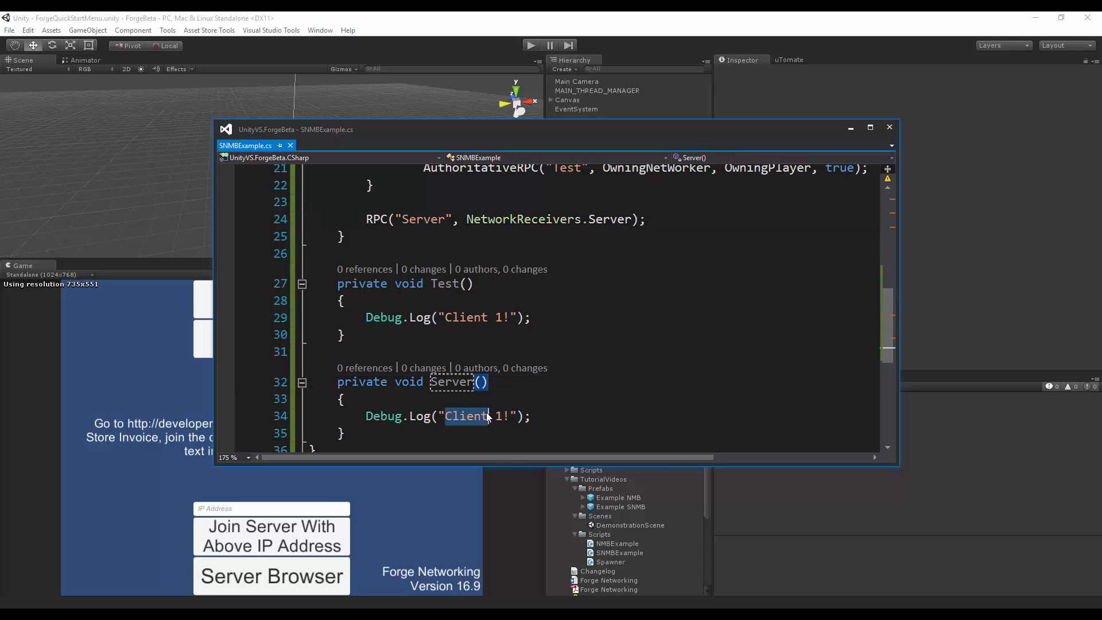
type("Server")
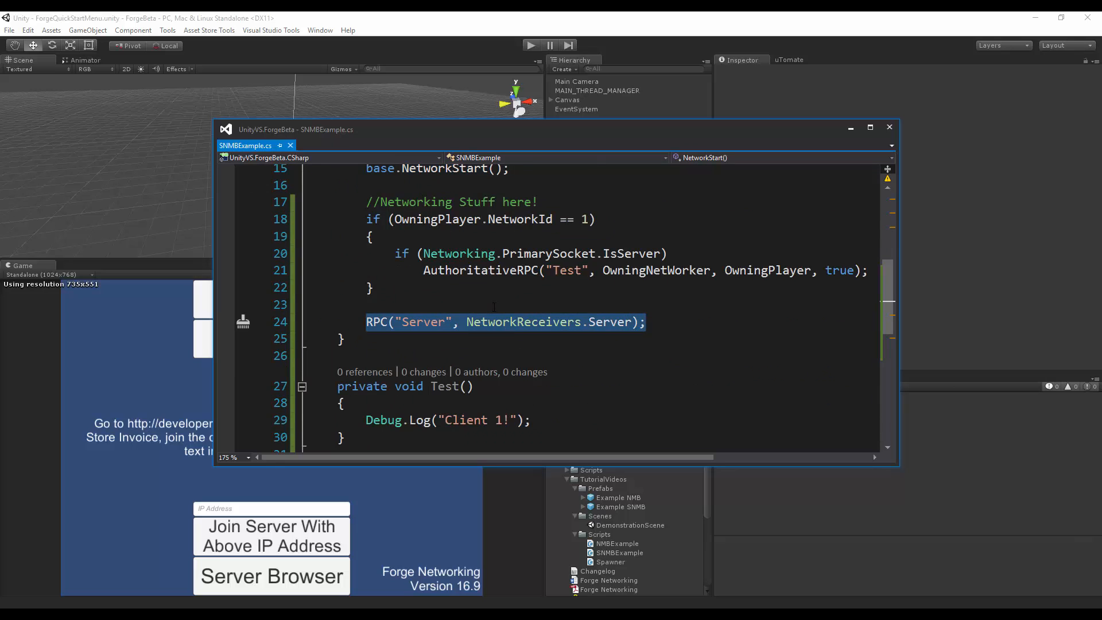
scroll("down", 3)
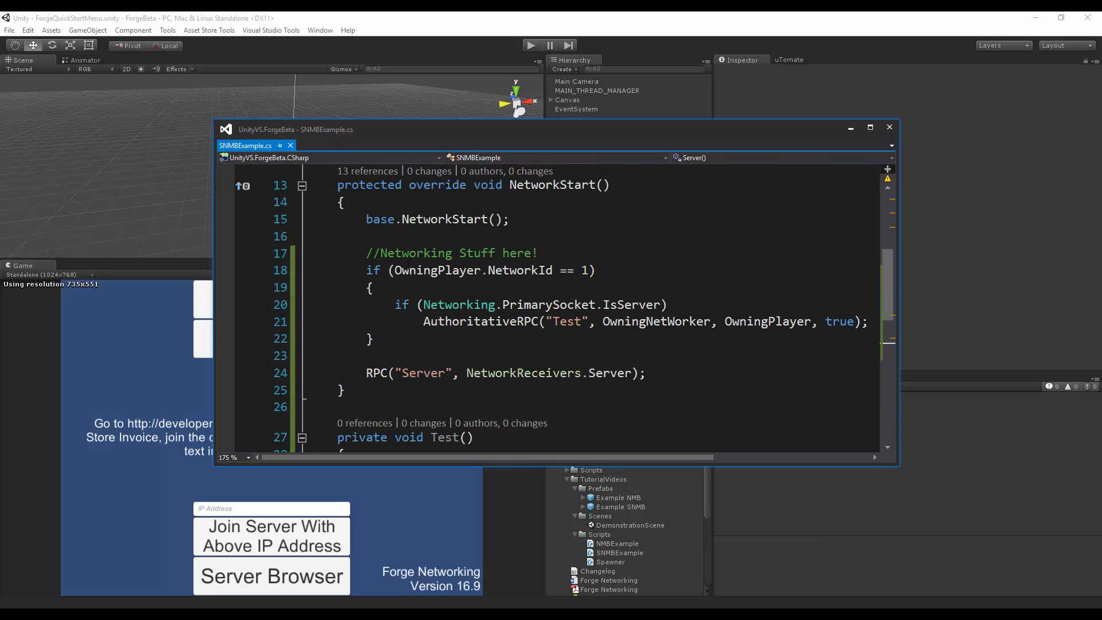
double_click(520, 270)
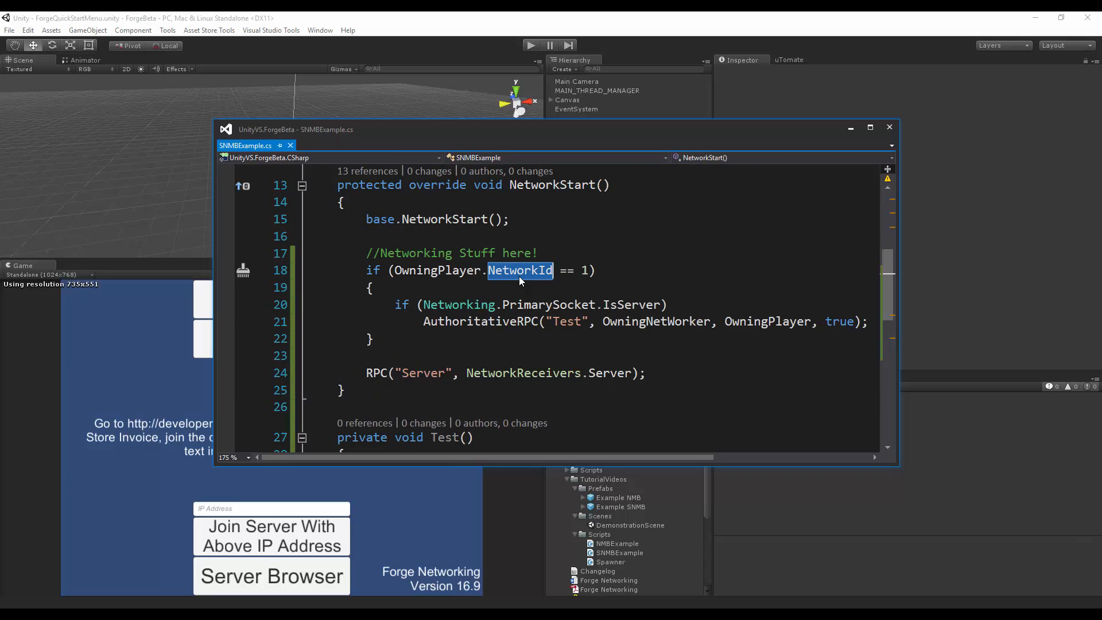
scroll("down", 3)
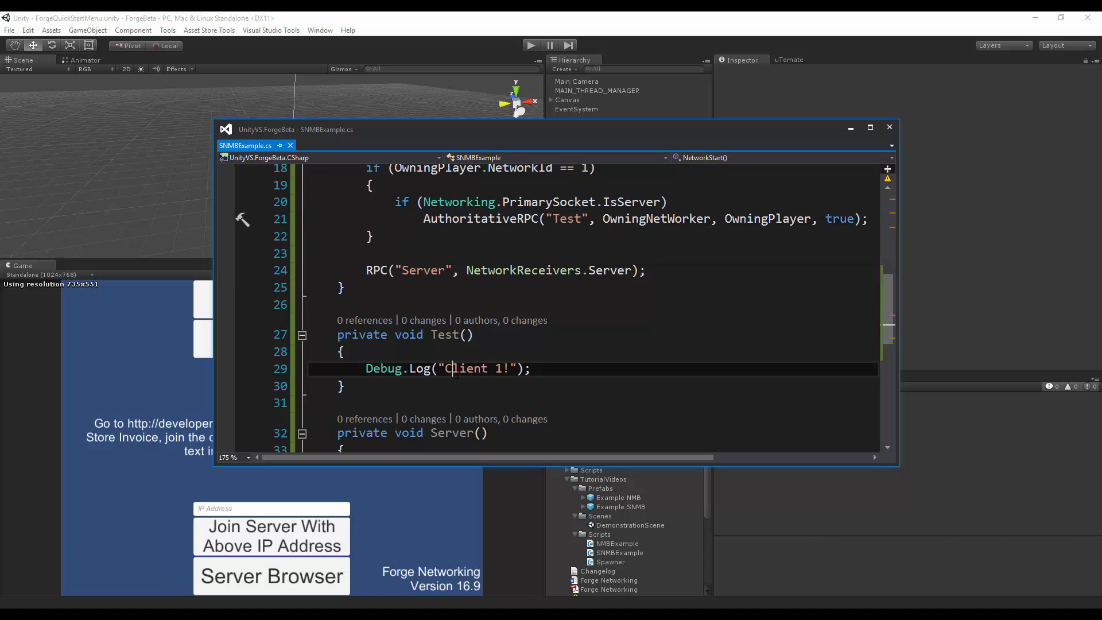
triple_click(448, 368)
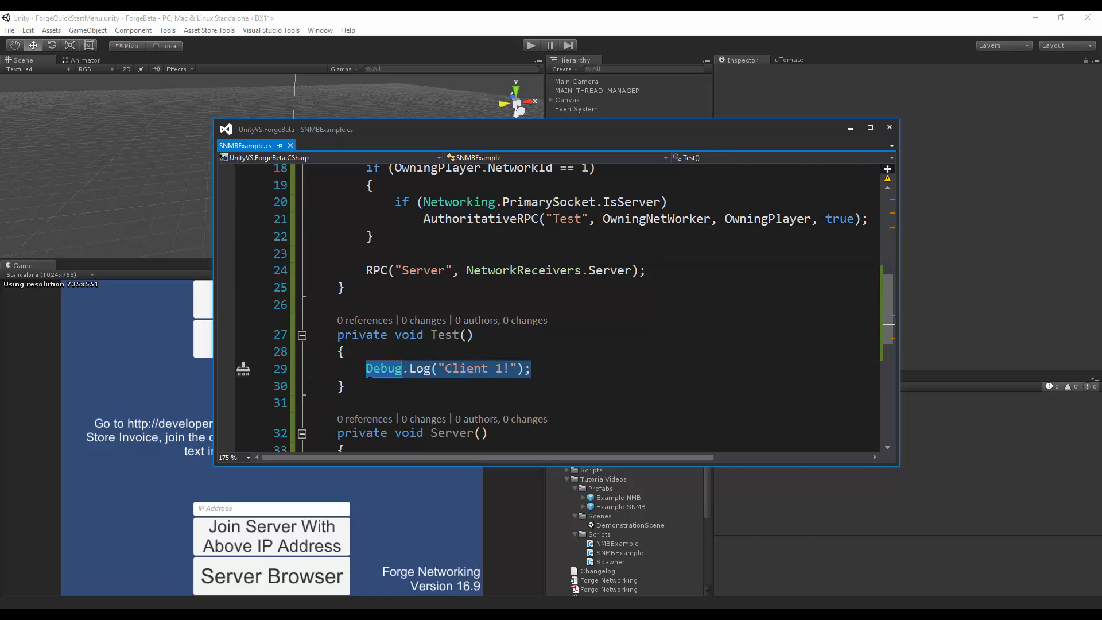
mouse_move(383, 368)
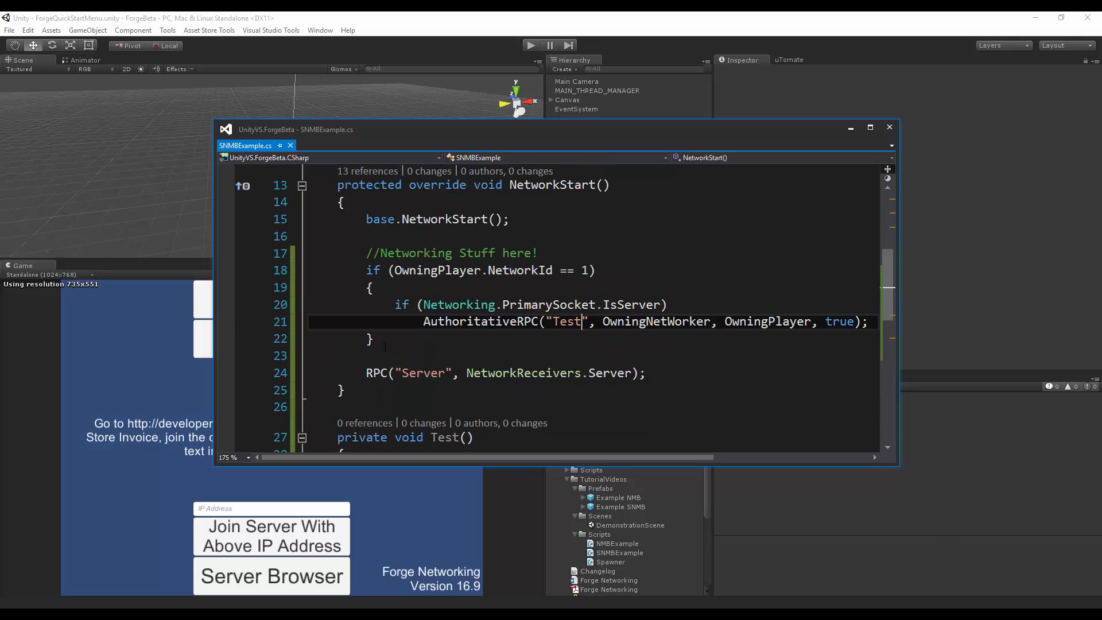
double_click(609, 373)
type("URPC(\"Serve")
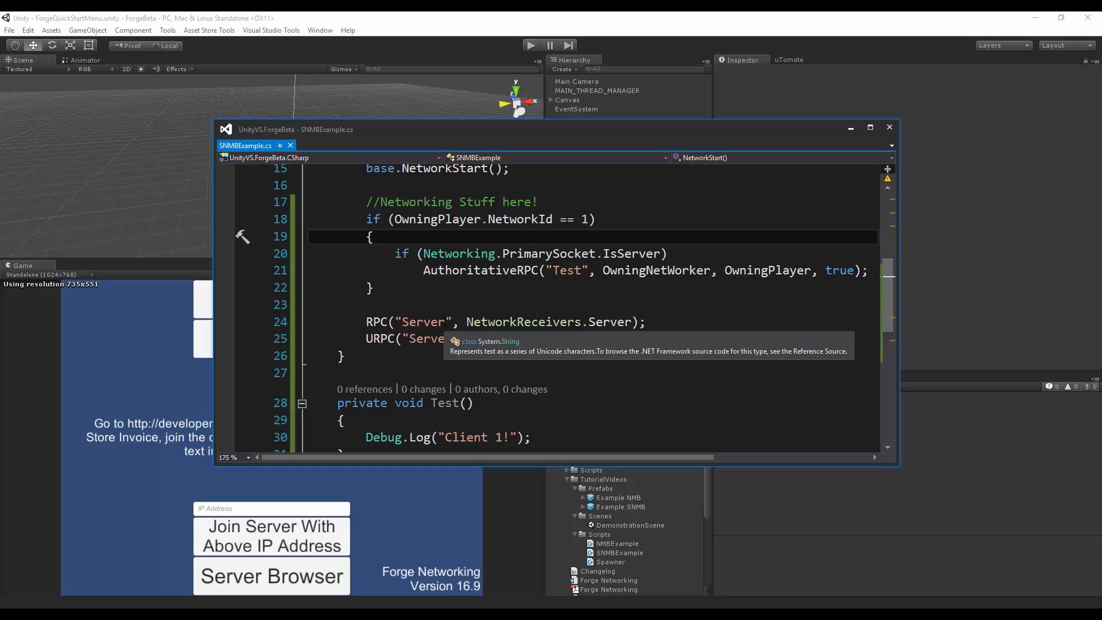
Duplicate the RPC line as URPC("Server", NetworkReceivers.Server)
double_click(379, 339)
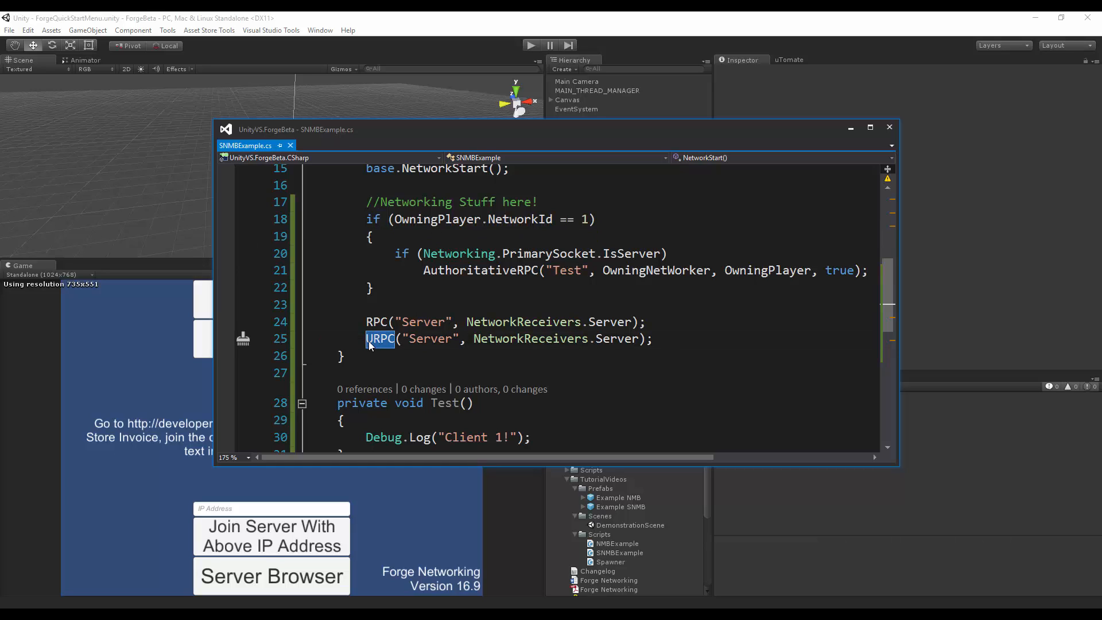